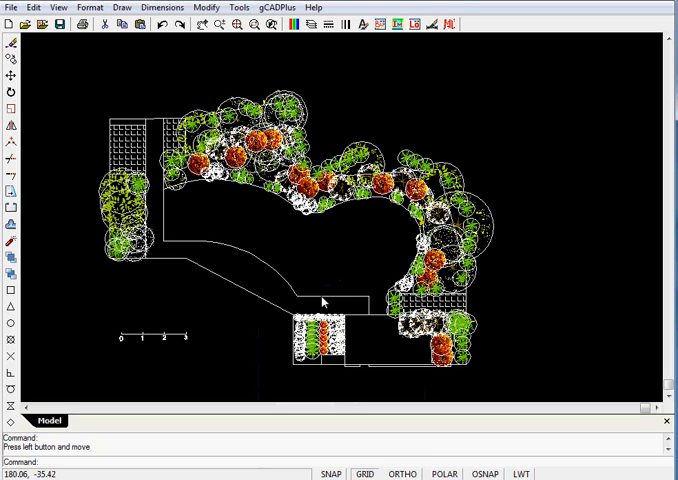
mouse_move(336, 241)
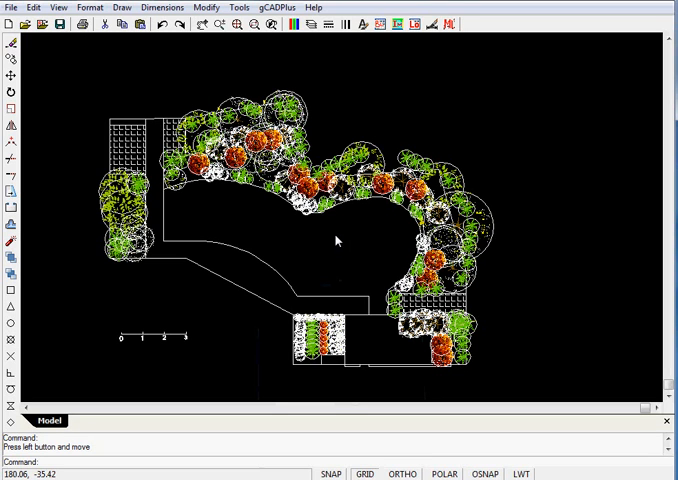
mouse_move(314, 263)
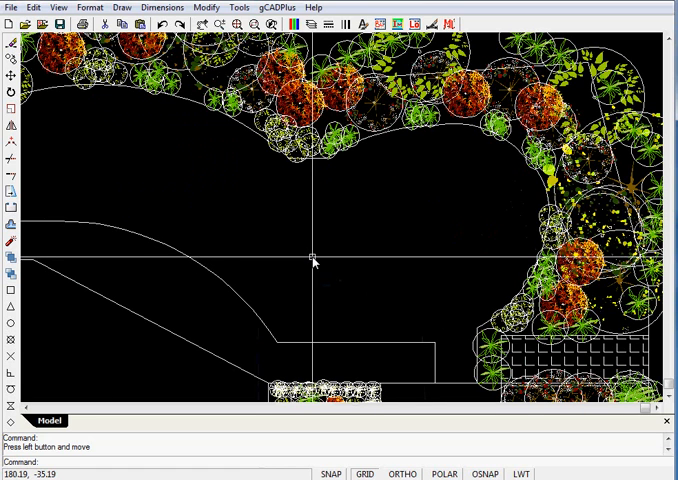
Bring up the drawing-area context menu with Zoom Extents.
right_click(313, 261)
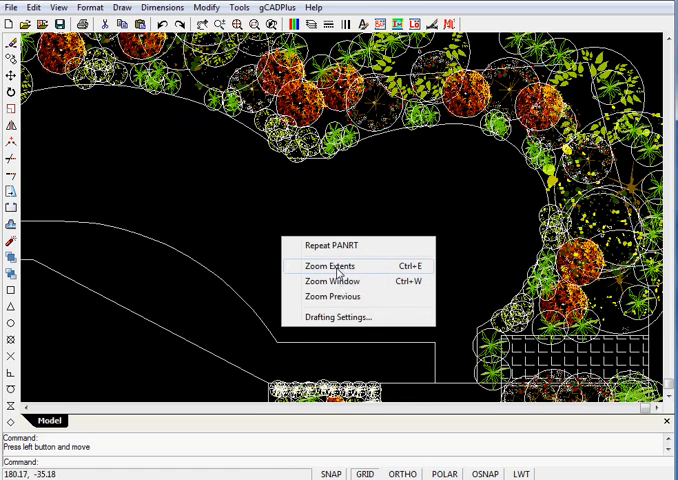
Zoom to extents and pan so the garden plan and plant list are visible.
click(327, 265)
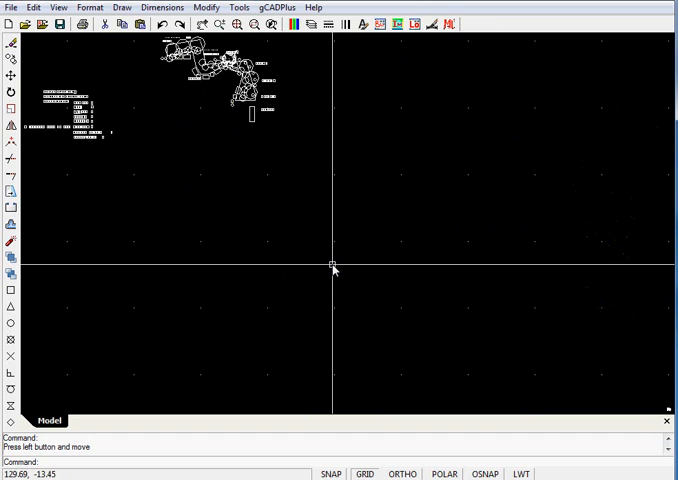
mouse_move(258, 276)
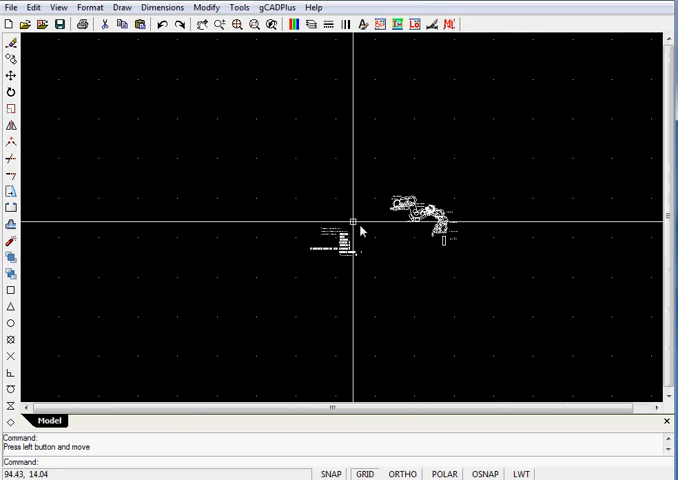
drag(363, 230, 224, 181)
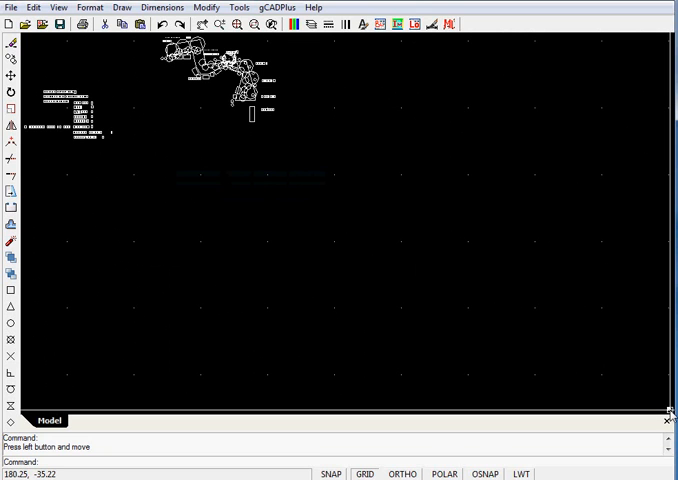
mouse_move(307, 168)
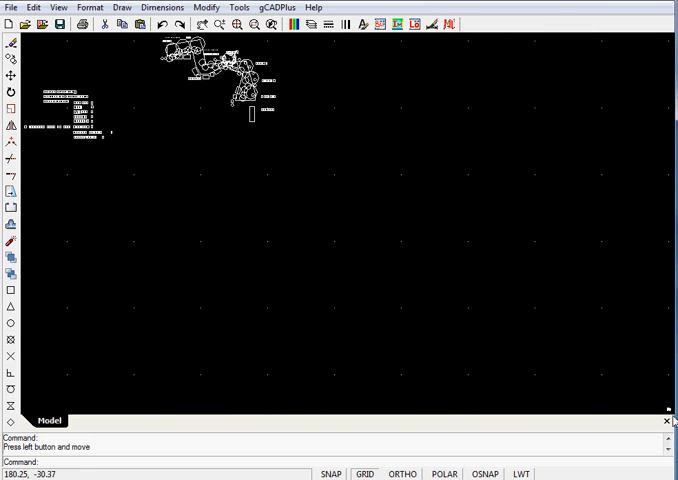
mouse_move(598, 380)
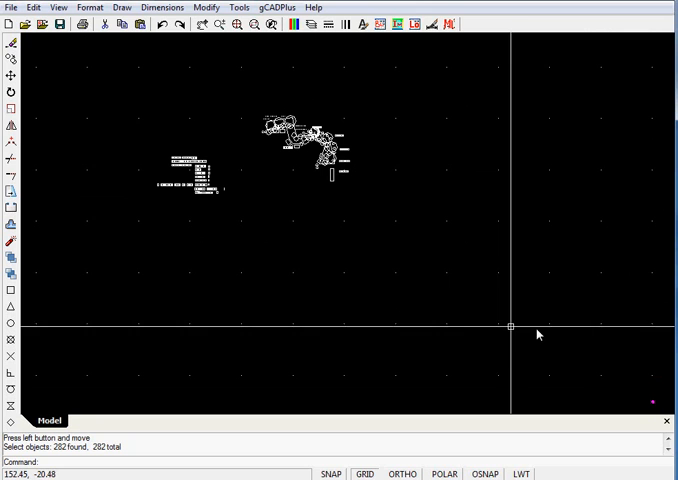
Start a Move on all 282 selected objects from the context menu.
right_click(536, 335)
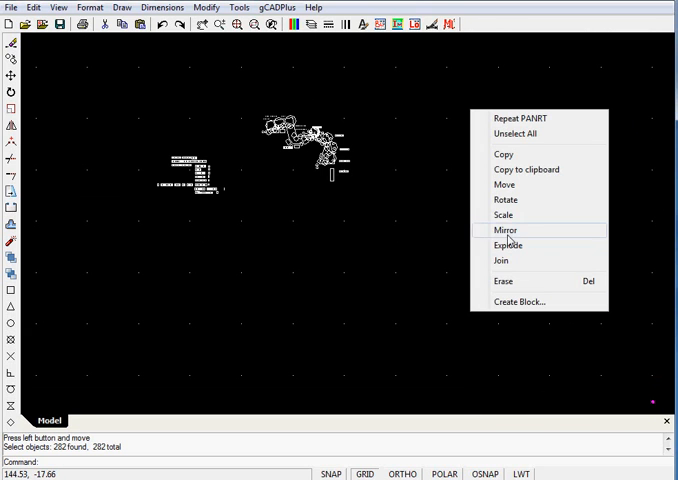
click(506, 230)
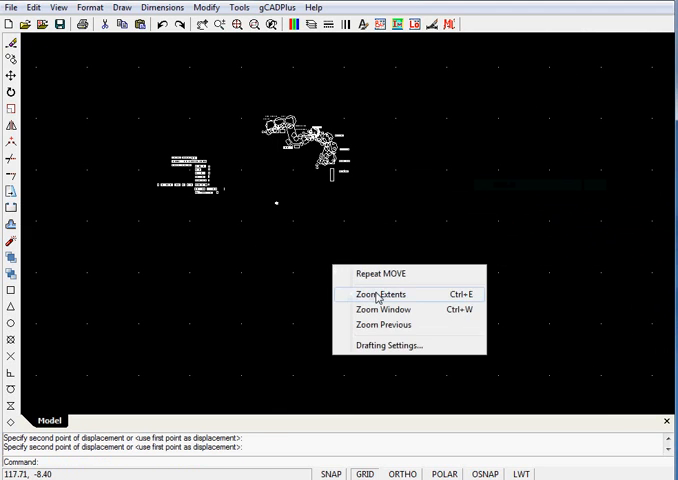
Zoom to extents to fit the whole drawing before inspecting the scale bar.
click(381, 294)
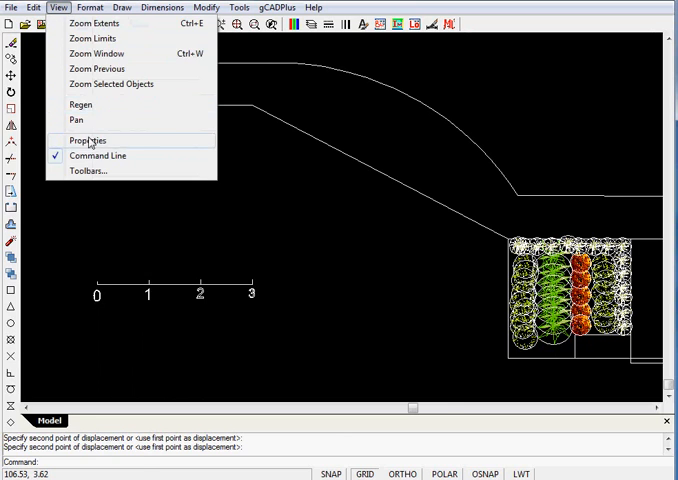
Show the Properties panel to read the scale bar segment's 0.035 length.
click(85, 140)
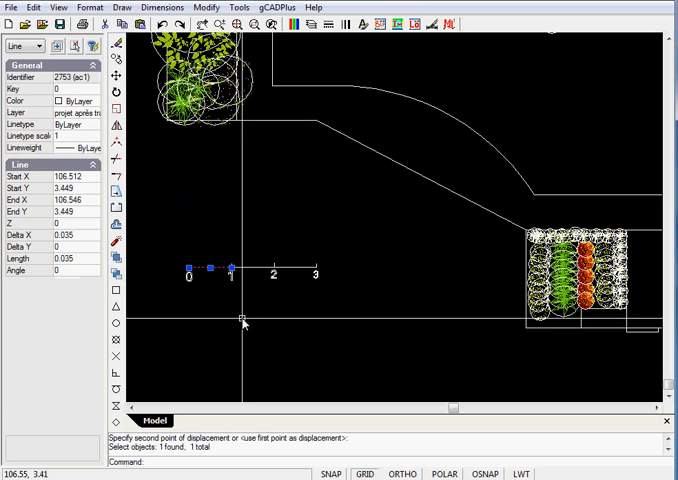
mouse_move(265, 326)
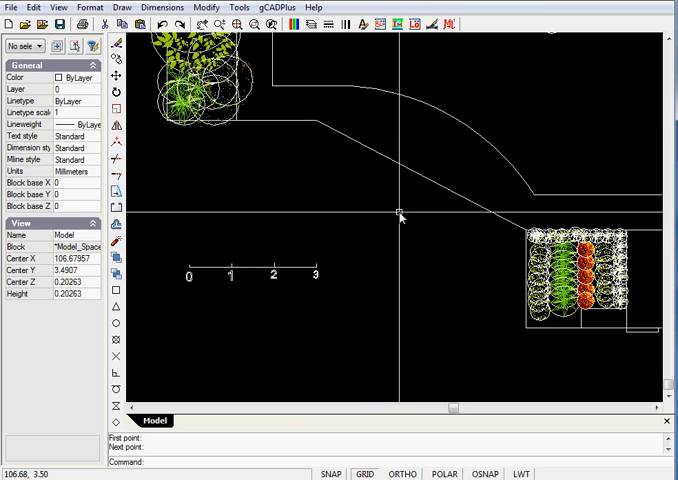
mouse_move(428, 240)
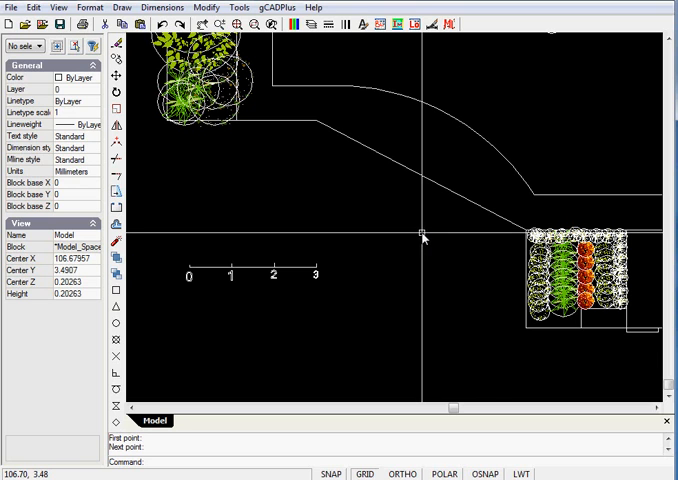
mouse_move(345, 337)
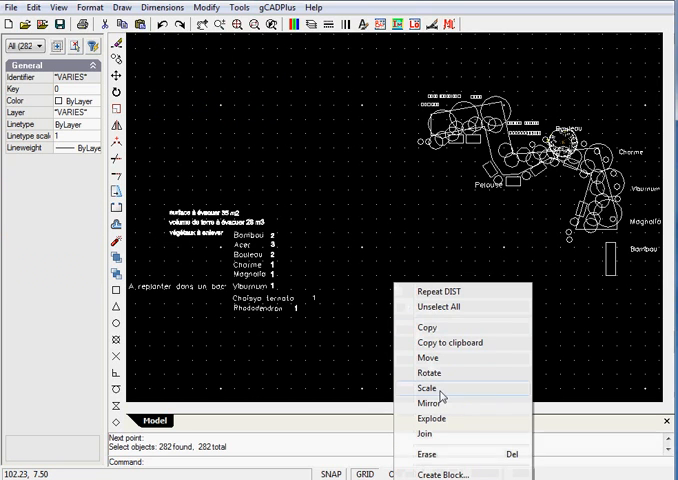
Create a block named 'scale' from the 282 selected objects.
click(449, 475)
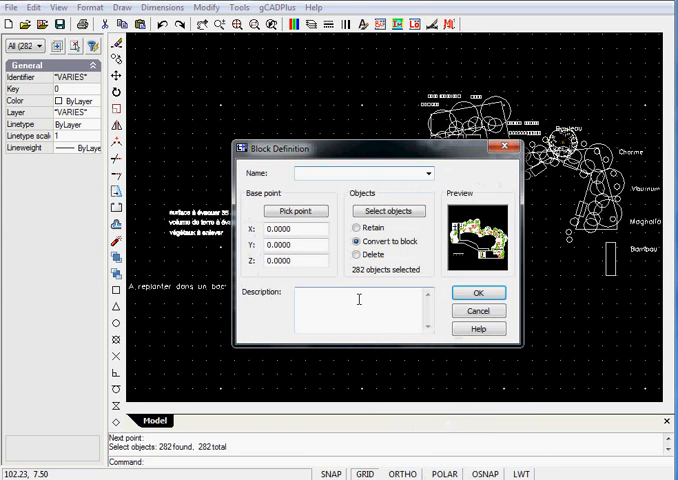
text(scal)
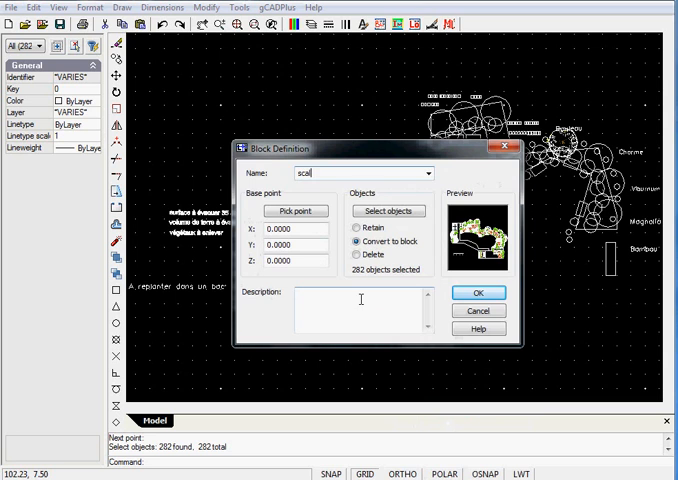
click(477, 293)
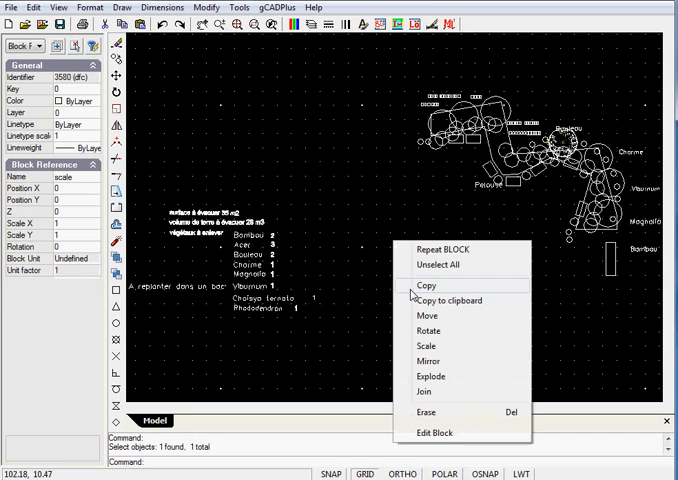
Start scaling the 'scale' block by a factor of 28571.
click(430, 346)
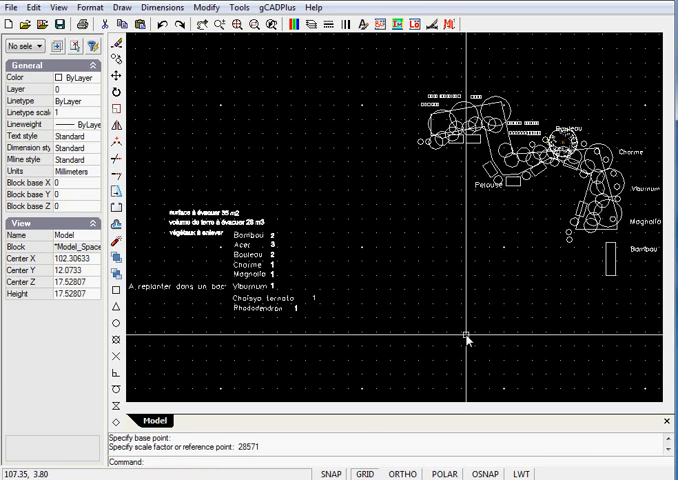
mouse_move(421, 322)
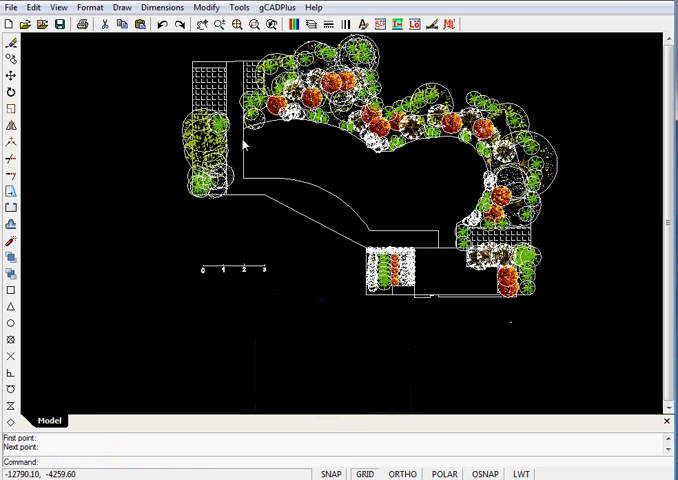
mouse_move(231, 128)
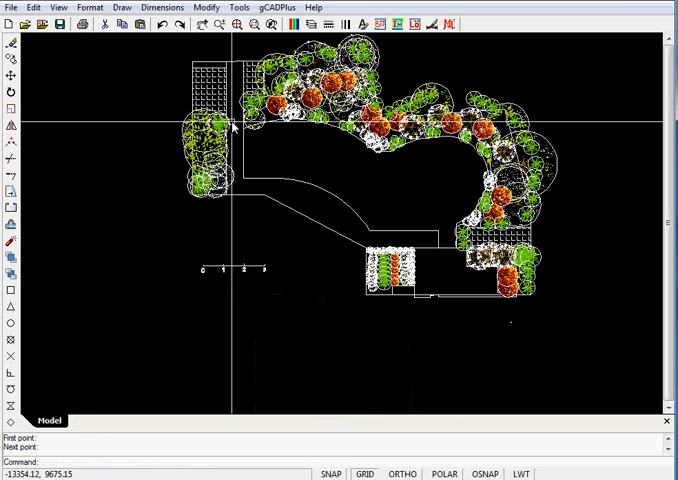